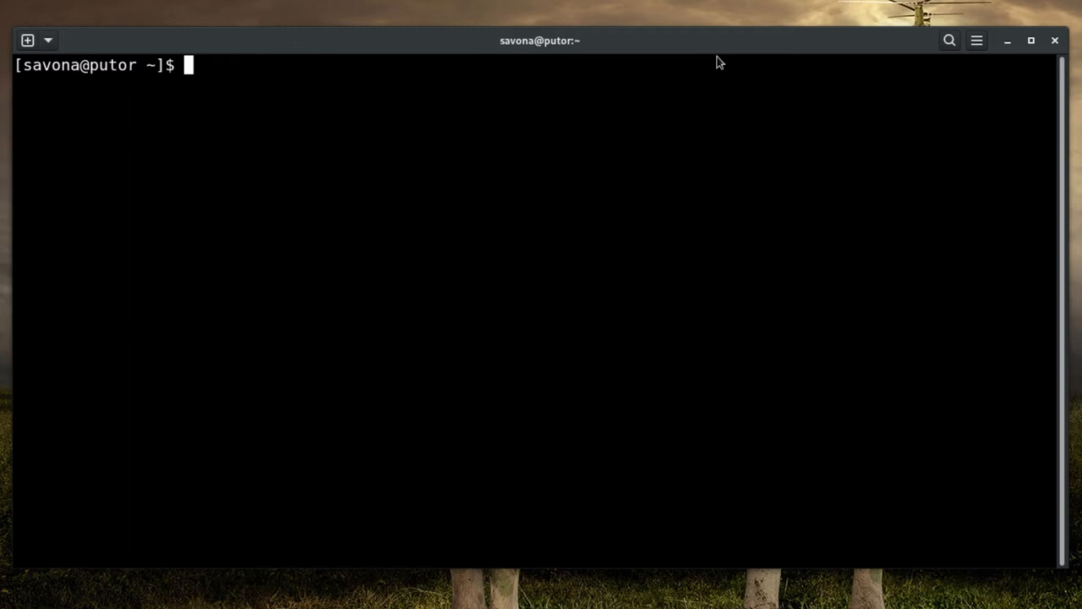
Step: Run 'resolvectl statistics | grep -i cache' showing cache size 263, 12583 hits, 13362 misses
type("resolv")
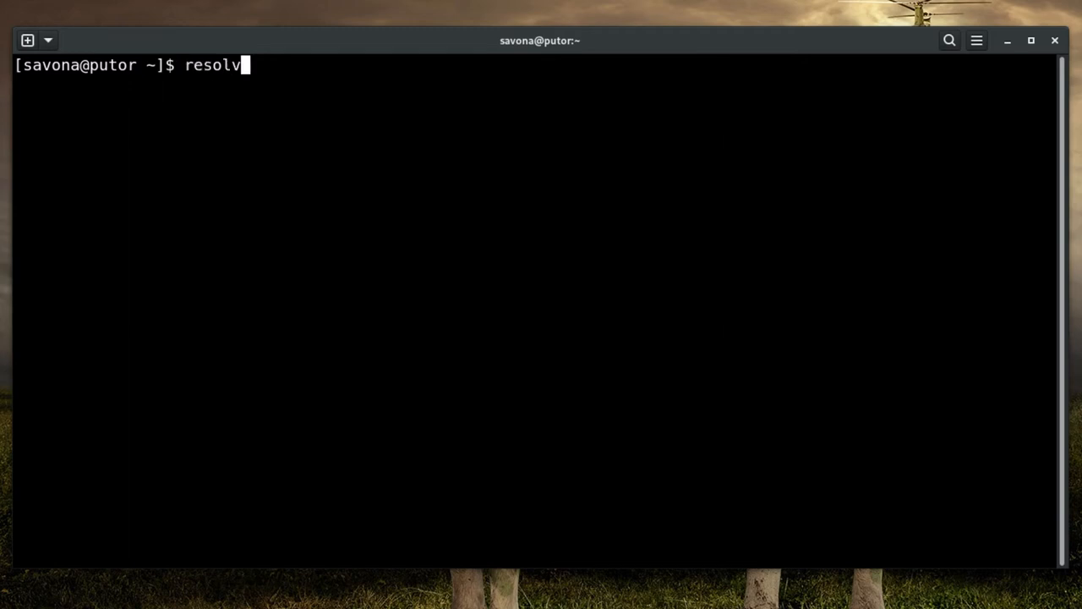
type("ectl")
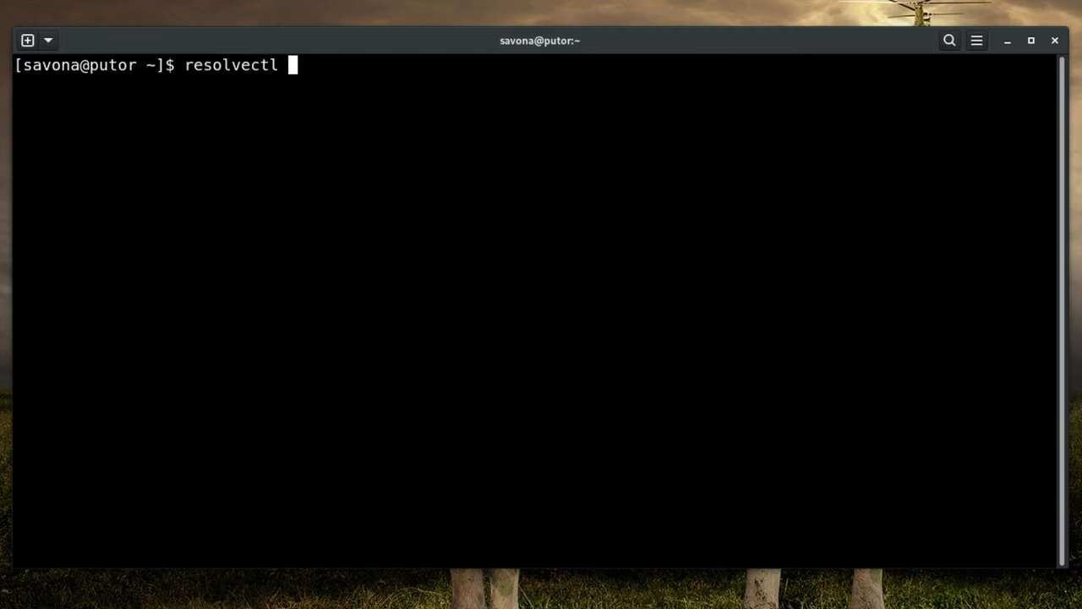
type("statis")
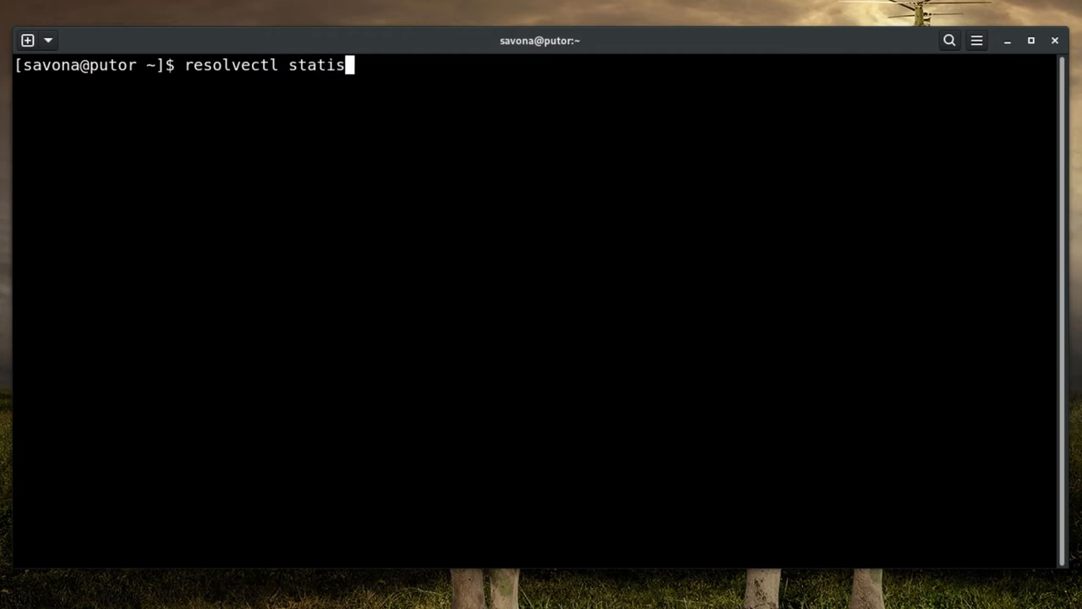
type("tics | grep")
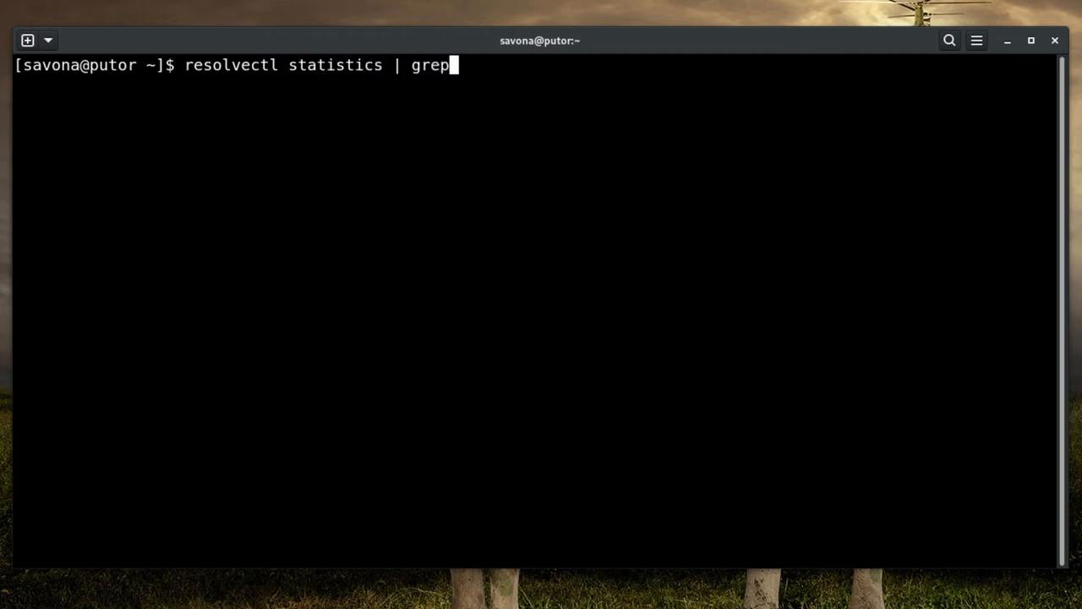
type("-i cache")
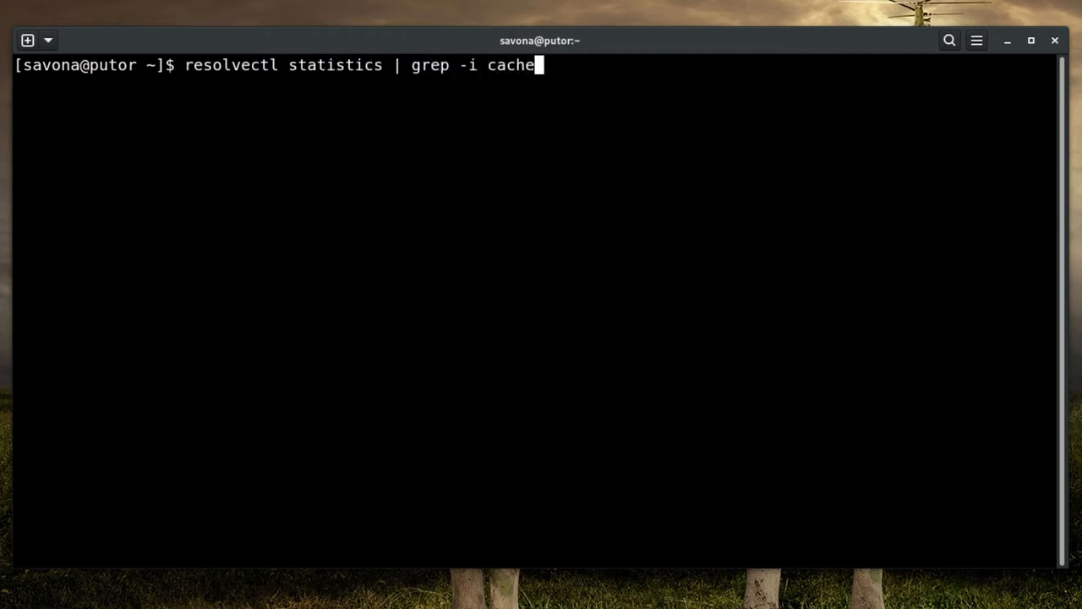
key("Return")
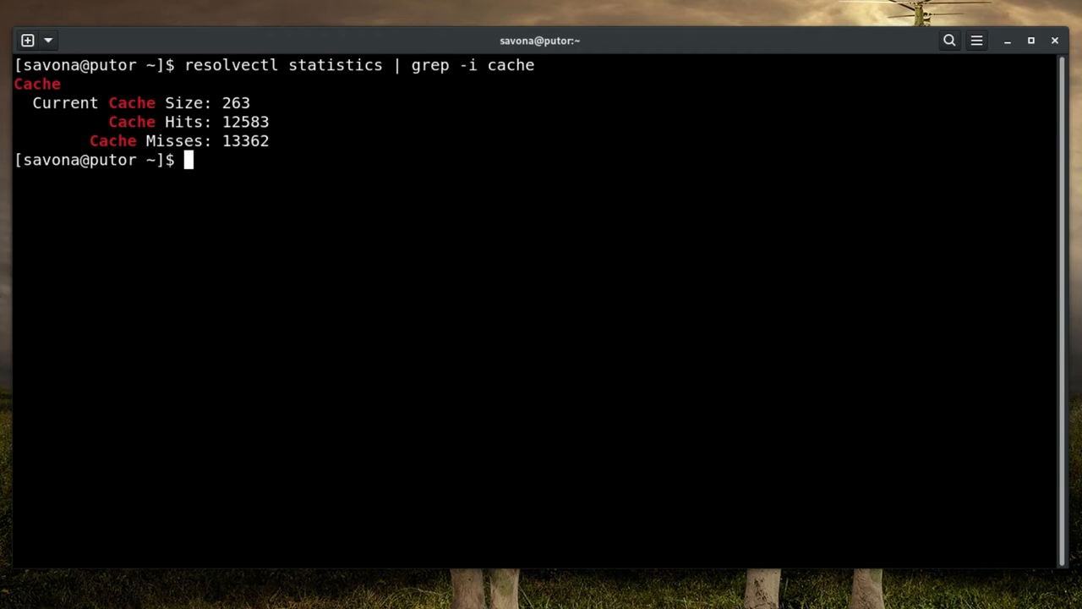
Step: Begin the next resolvectl command for flushing the caches
type("resolvectl")
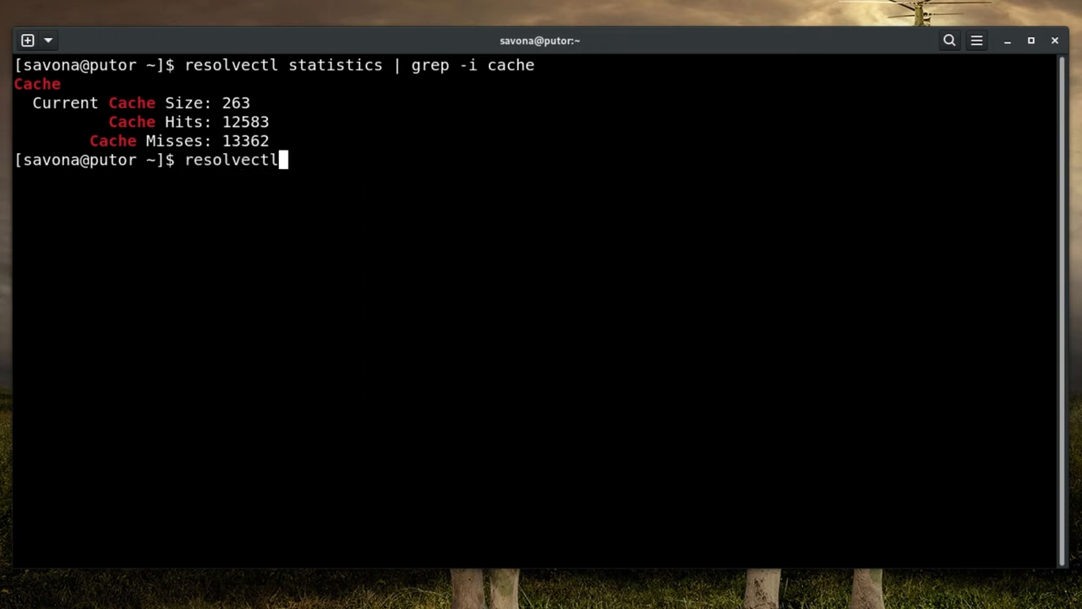
Step: Run 'resolvectl flush-caches' and recheck statistics, now reporting cache size 0
type("flush-caches")
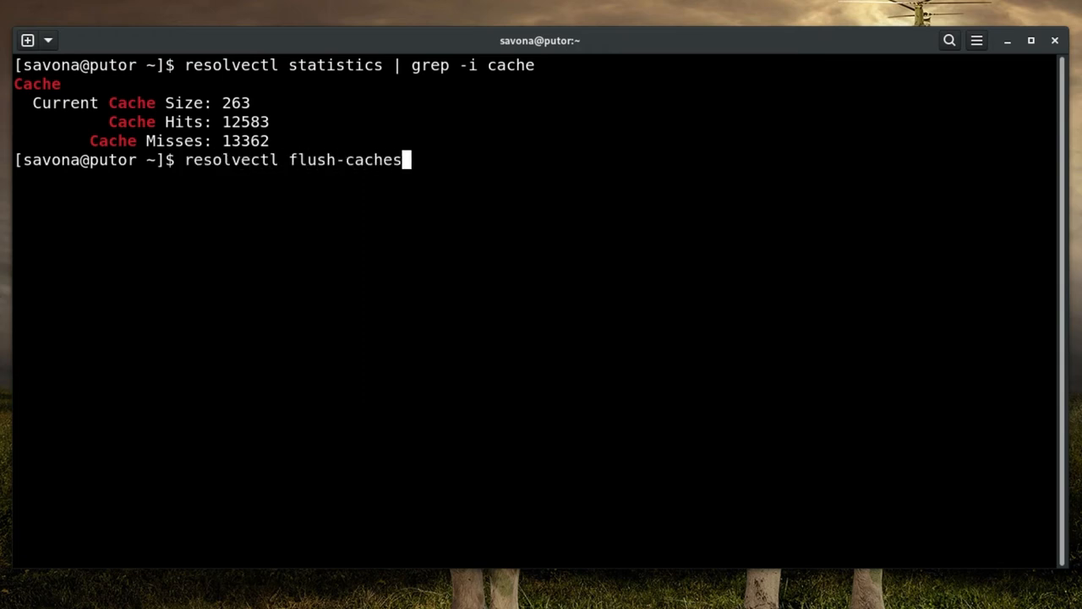
key("Return")
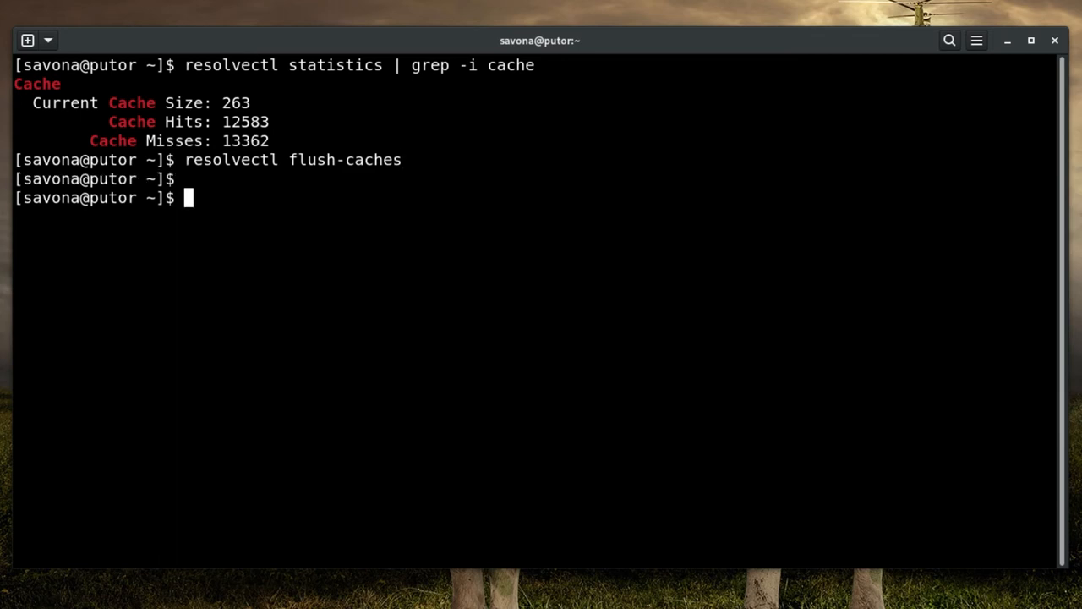
key("Return")
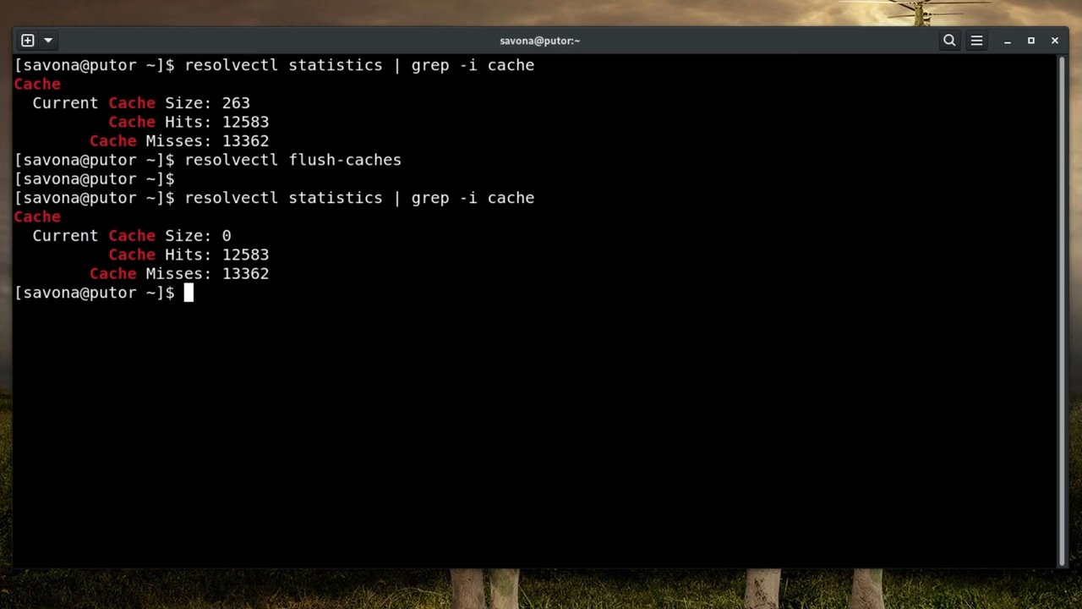
Step: Clear the screen and run 'systemd-resolve --statistics | grep -i cache' showing cache size 8
type("clear")
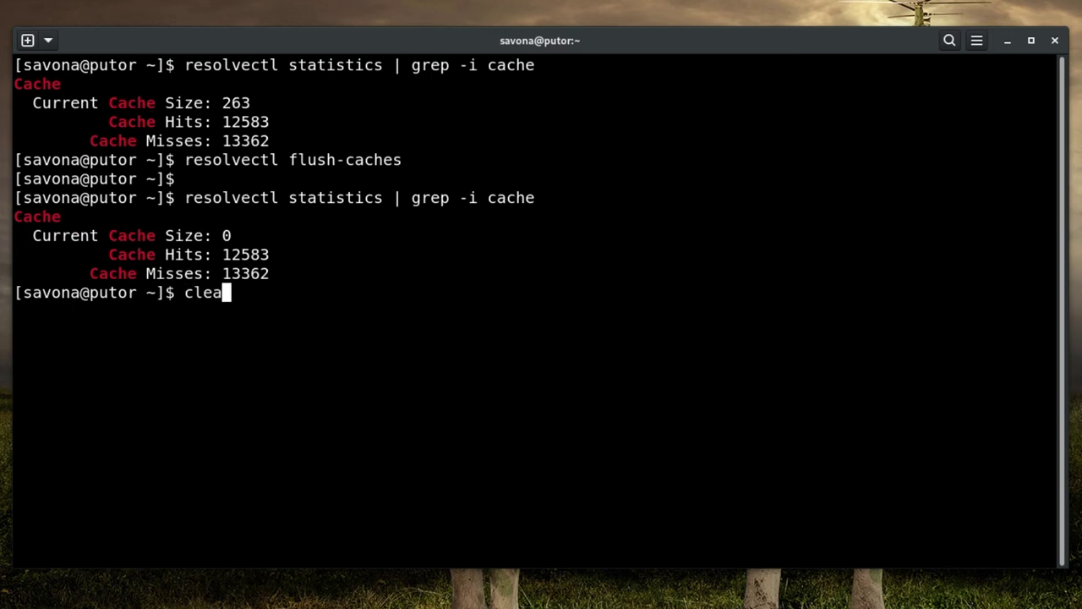
type("r")
type("syste")
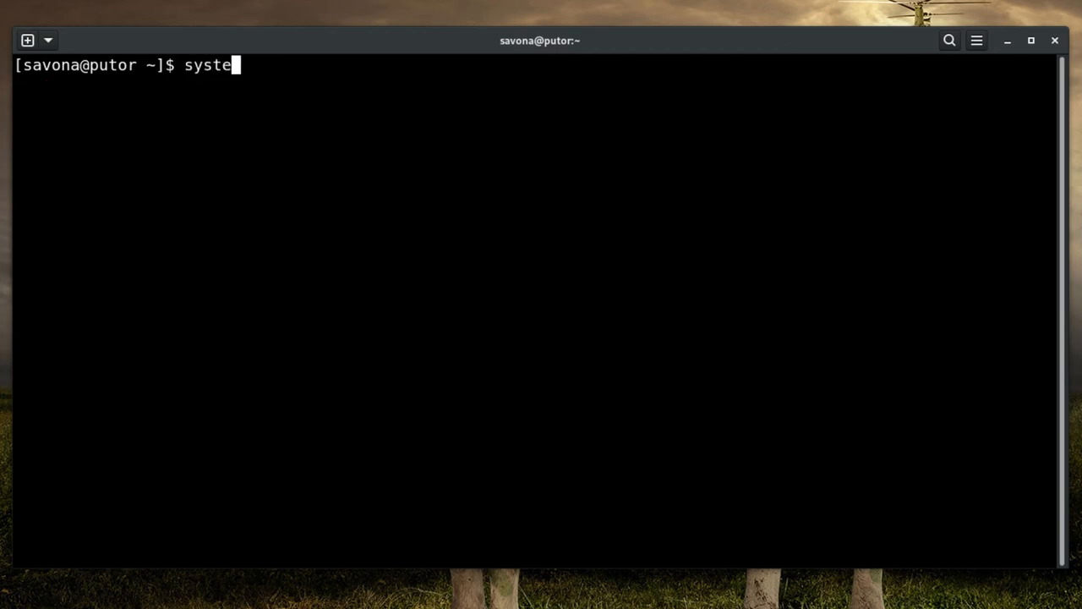
type("md-resolve")
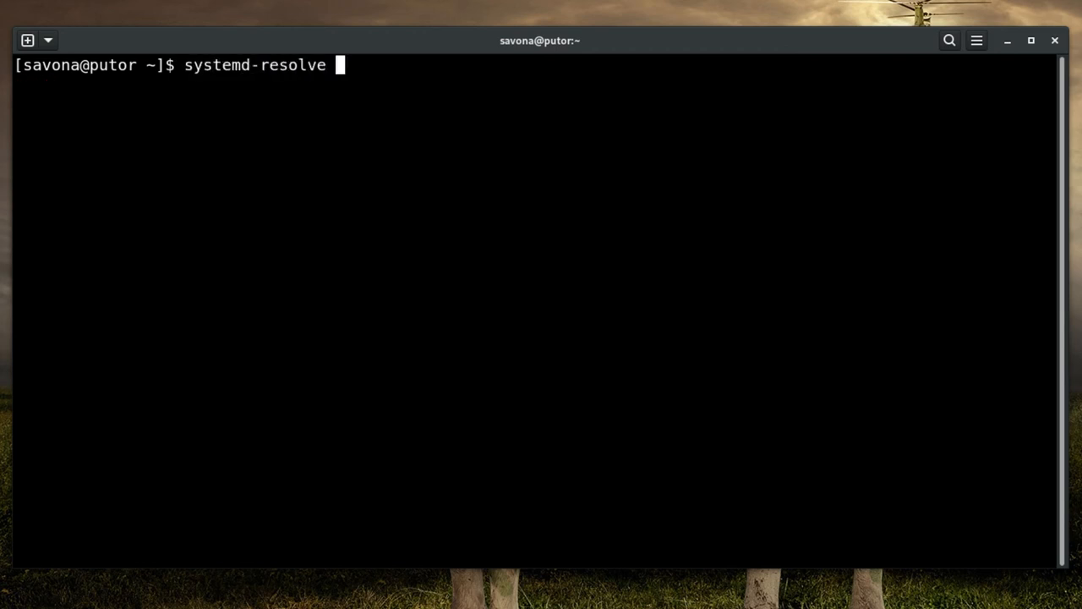
type("--statis")
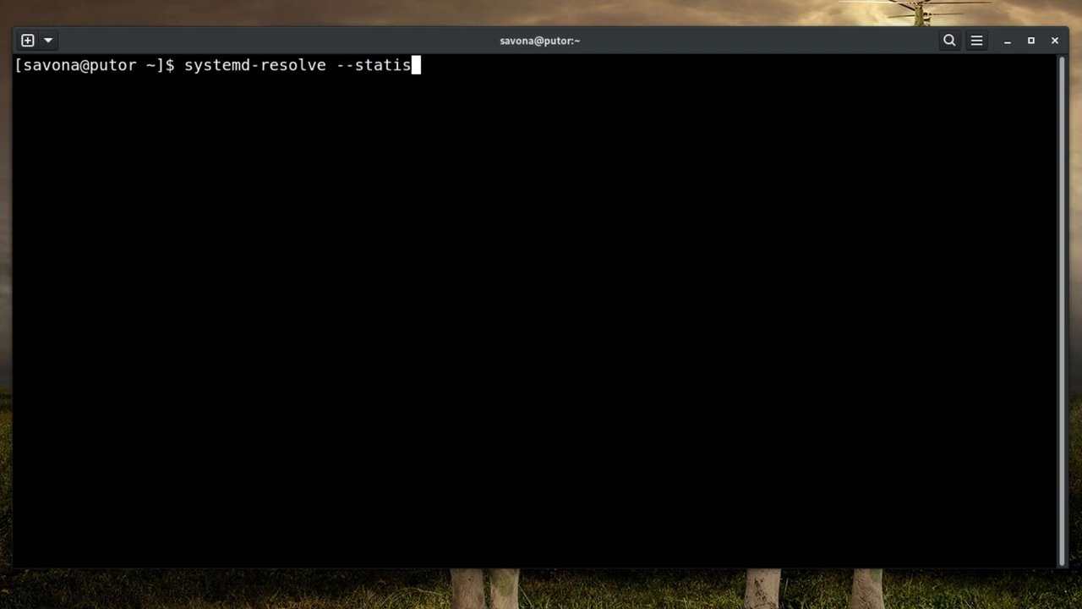
type("tics | grep")
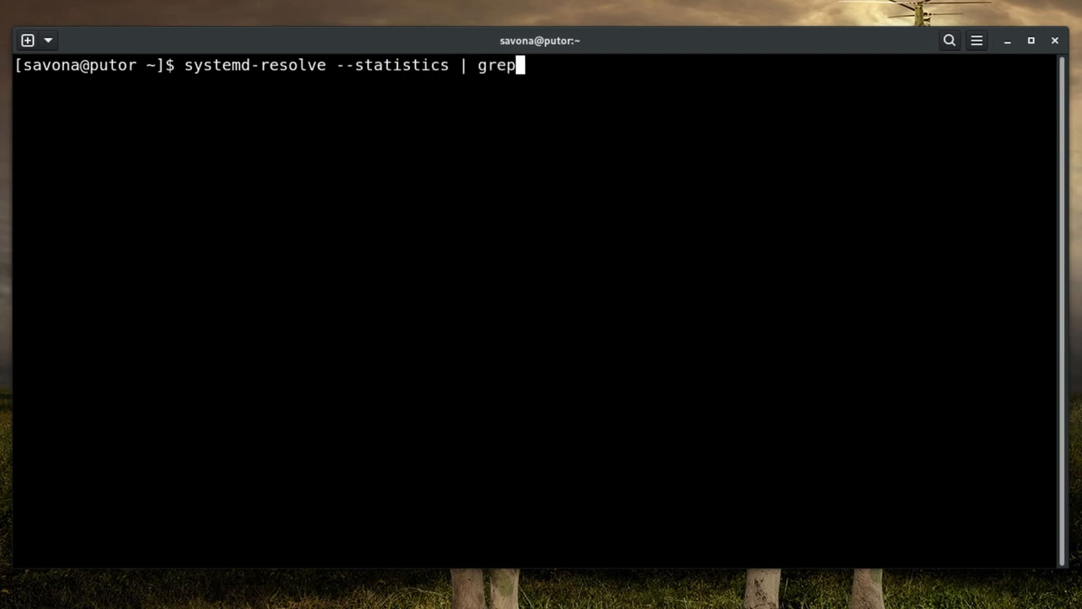
type("-i cache")
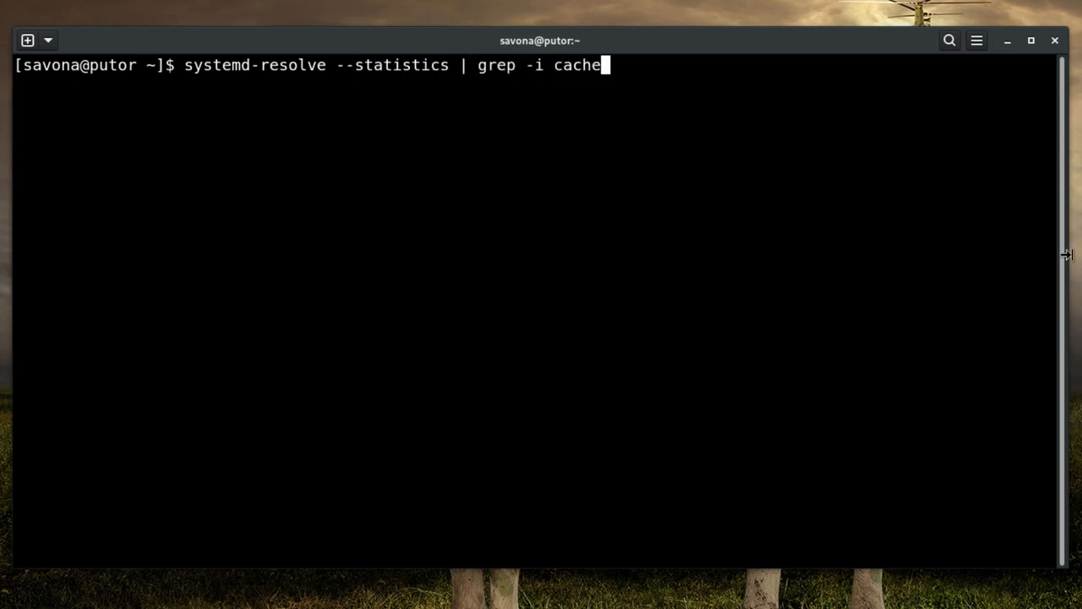
key("Return")
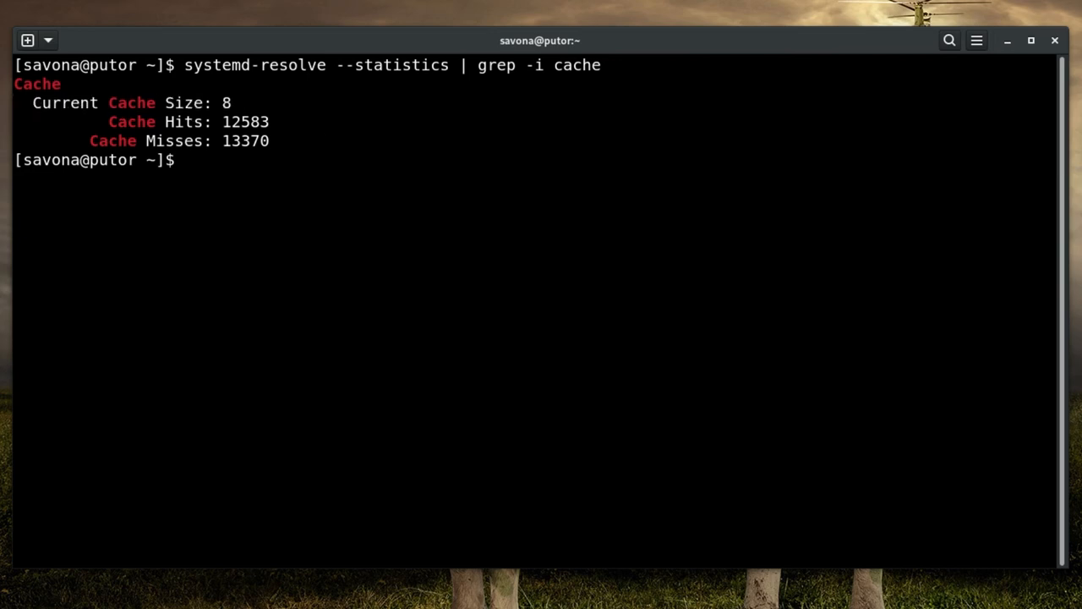
Step: Run 'systemd-resolve --flush-caches' to empty the DNS cache again
type("syste")
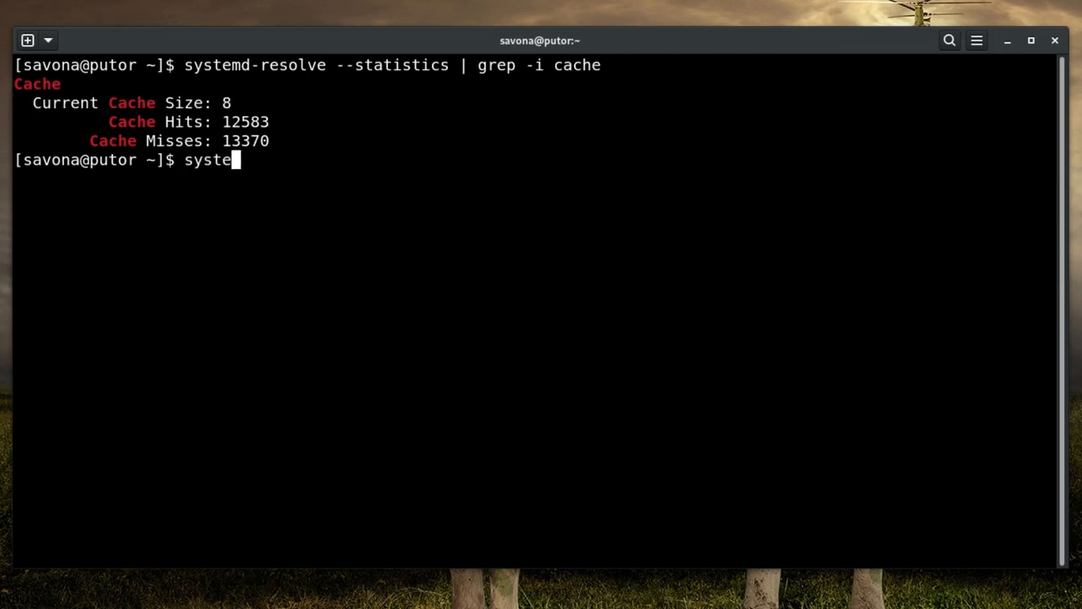
type("md-resolve --")
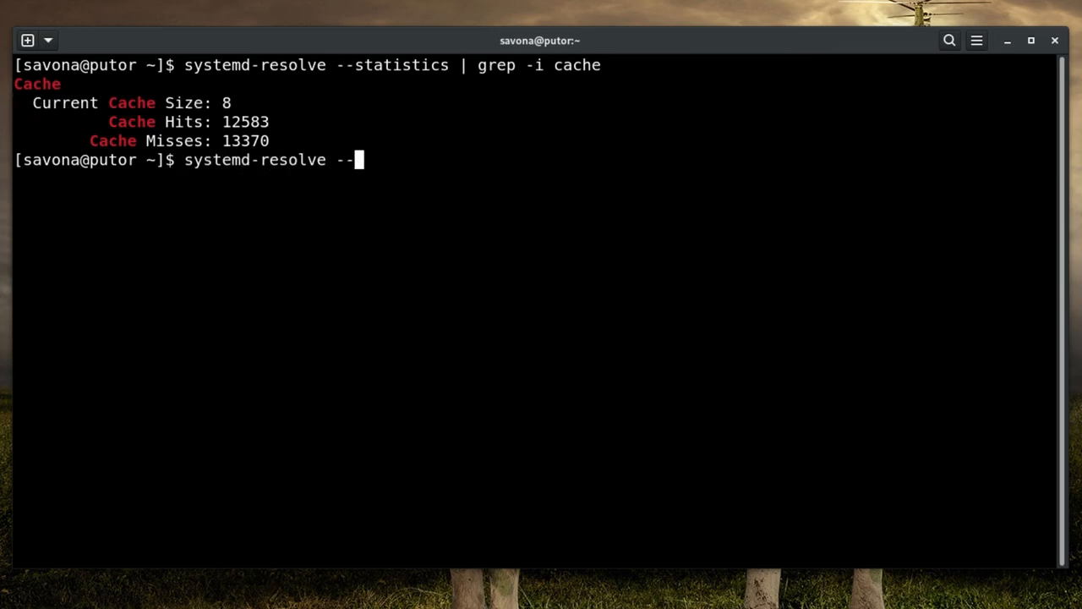
type("flush-caches")
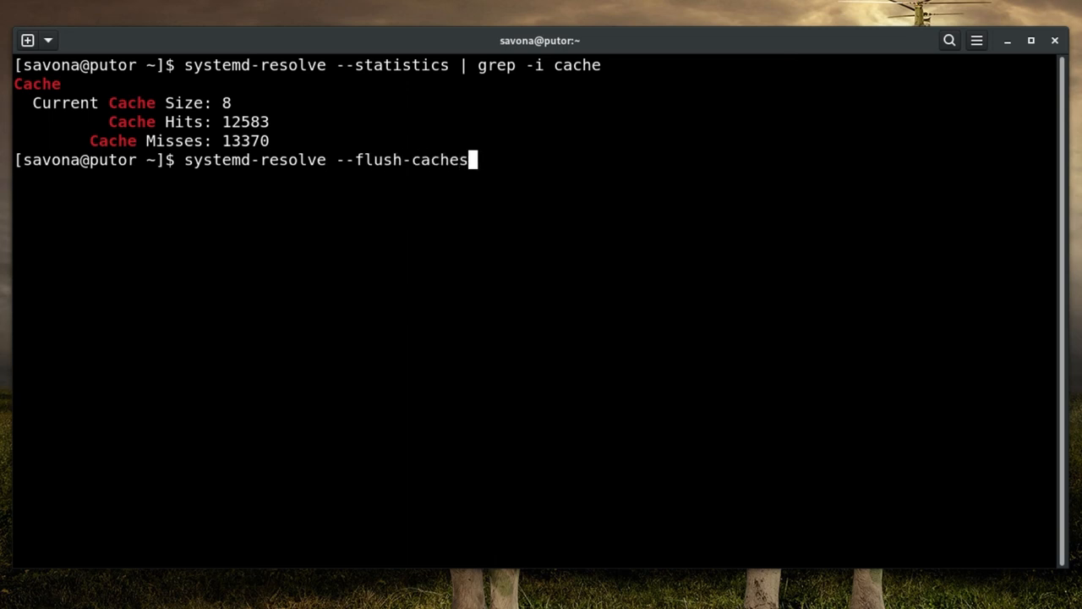
key("Return")
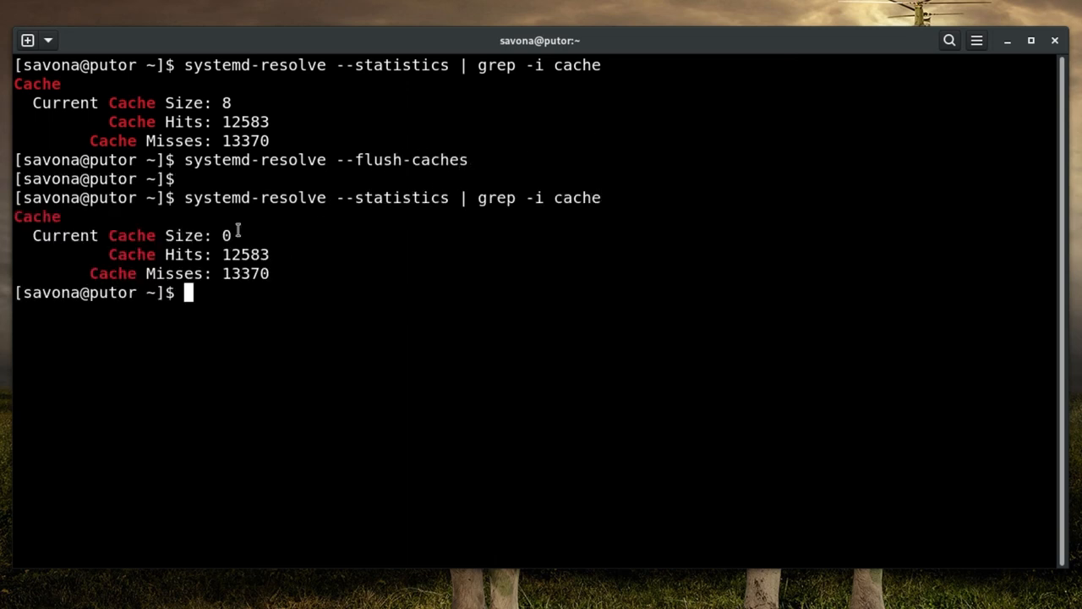